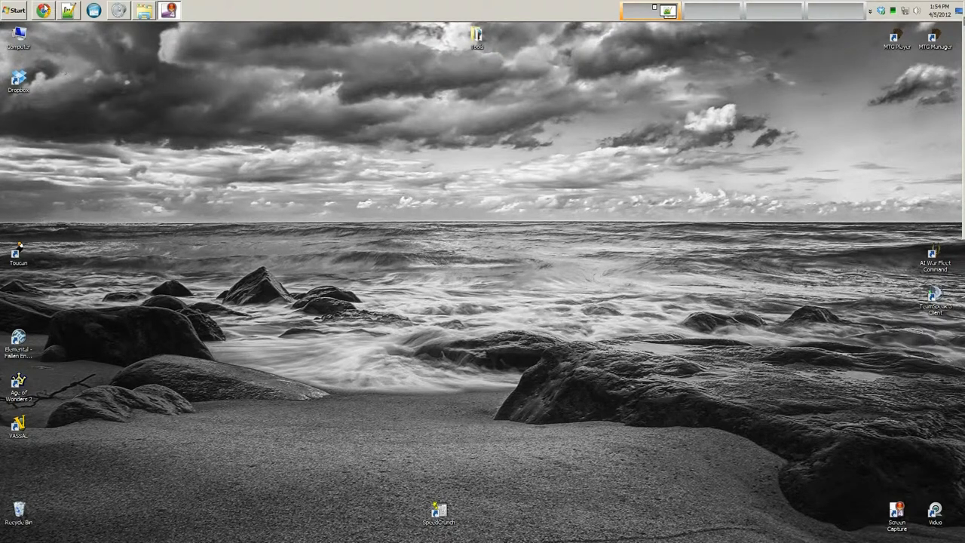
{"action": "mouse_move", "coordinate": [43, 10]}
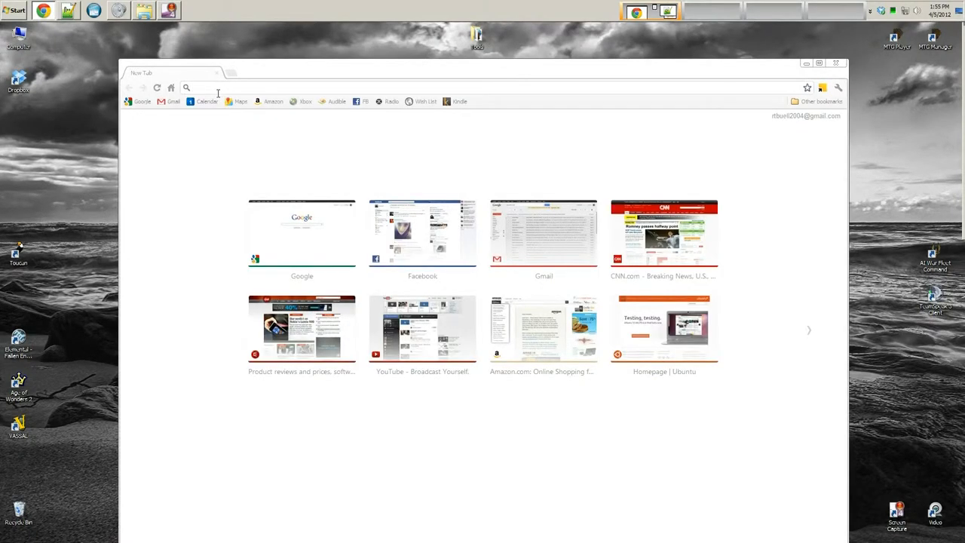
Go from the Ubuntu homepage to the Download Ubuntu page offering 11.10 32-bit.
{"action": "left_click", "coordinate": [664, 329]}
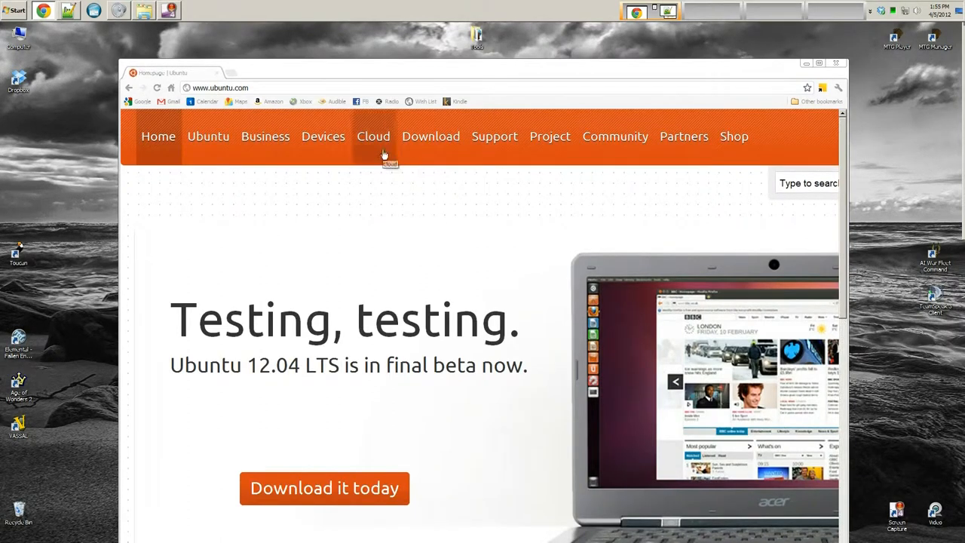
{"action": "mouse_move", "coordinate": [845, 192]}
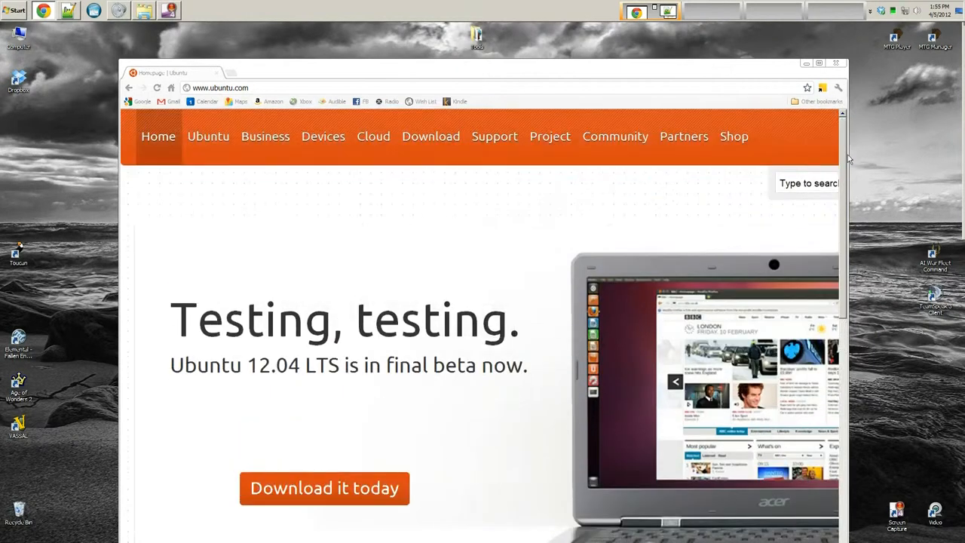
{"action": "mouse_move", "coordinate": [430, 137]}
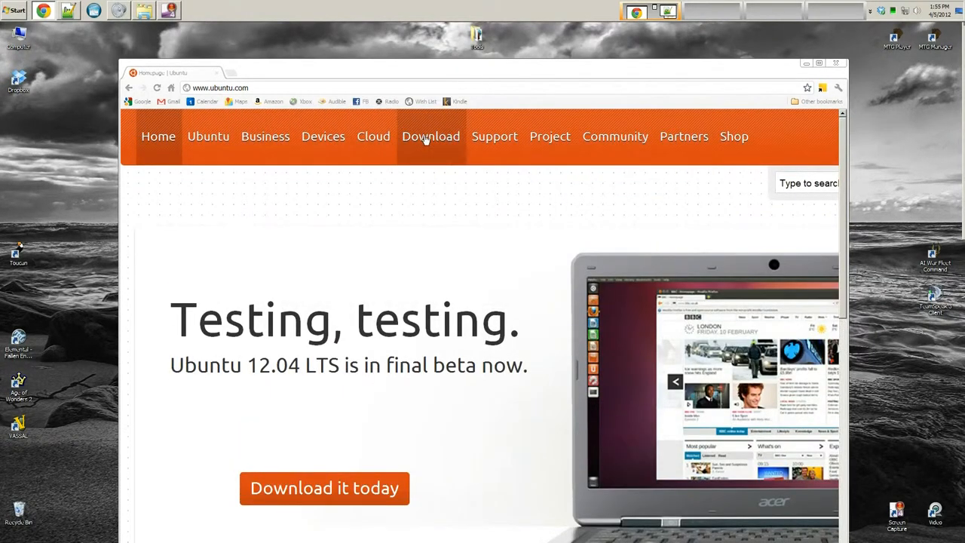
{"action": "left_click", "coordinate": [430, 137]}
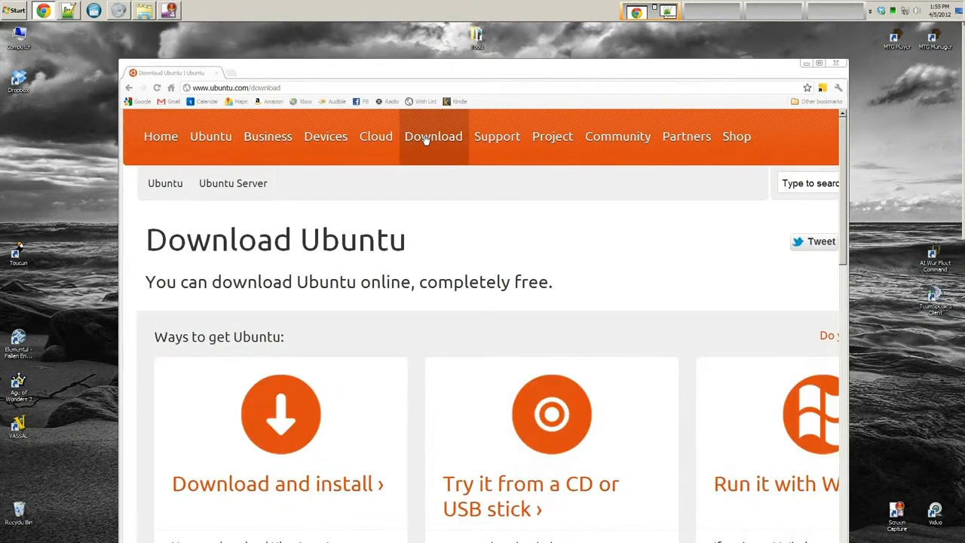
{"action": "scroll", "scroll_direction": "down", "scroll_amount": 3}
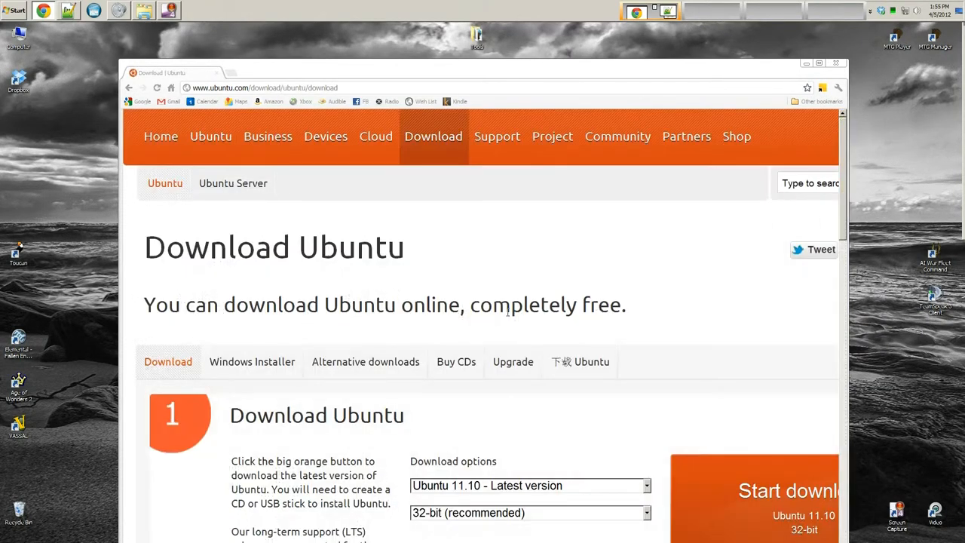
{"action": "scroll", "scroll_direction": "down", "scroll_amount": 3}
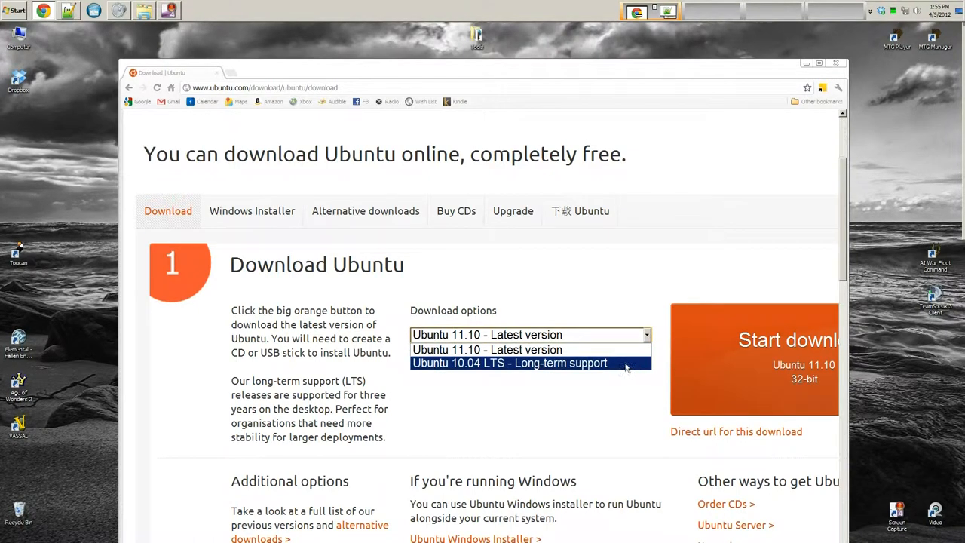
{"action": "mouse_move", "coordinate": [625, 368]}
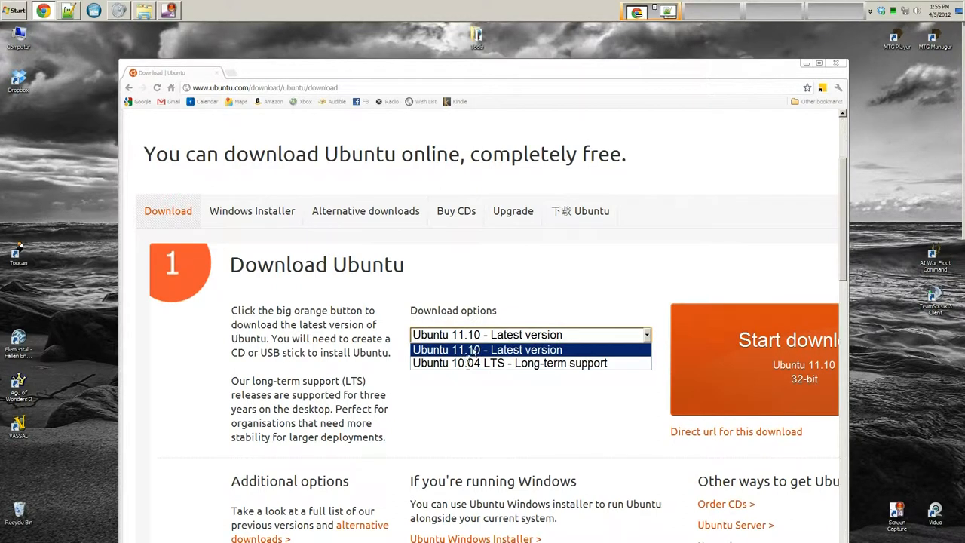
{"action": "mouse_move", "coordinate": [548, 318]}
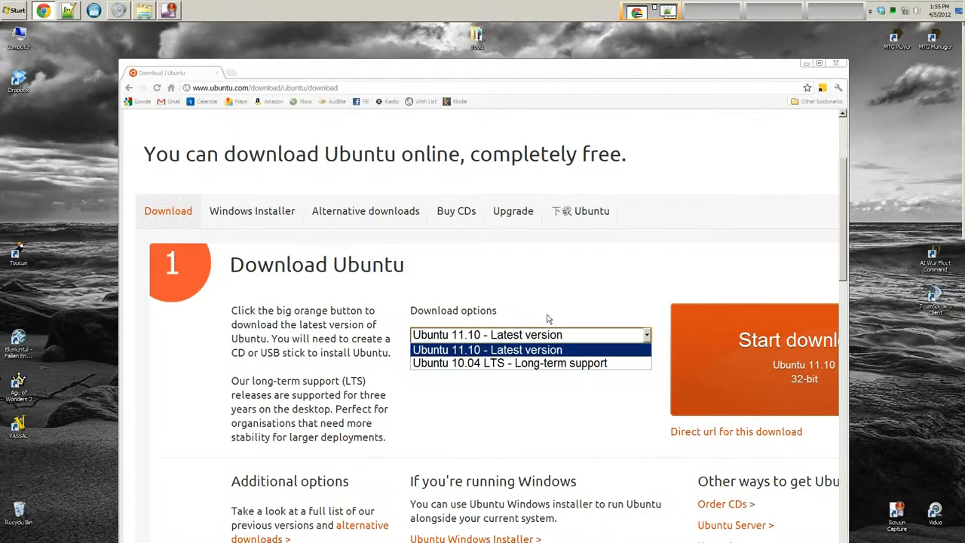
{"action": "mouse_move", "coordinate": [566, 322]}
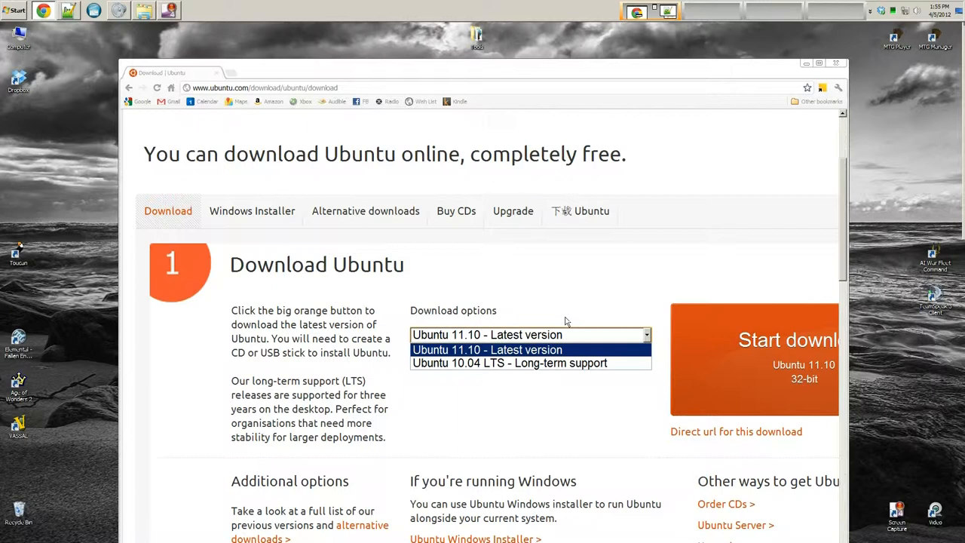
{"action": "left_click", "coordinate": [487, 349]}
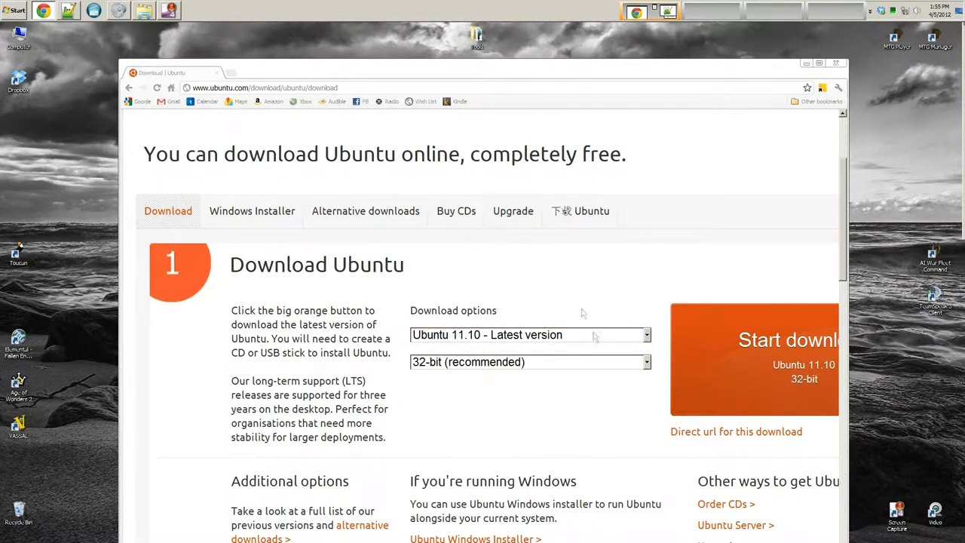
{"action": "mouse_move", "coordinate": [614, 325]}
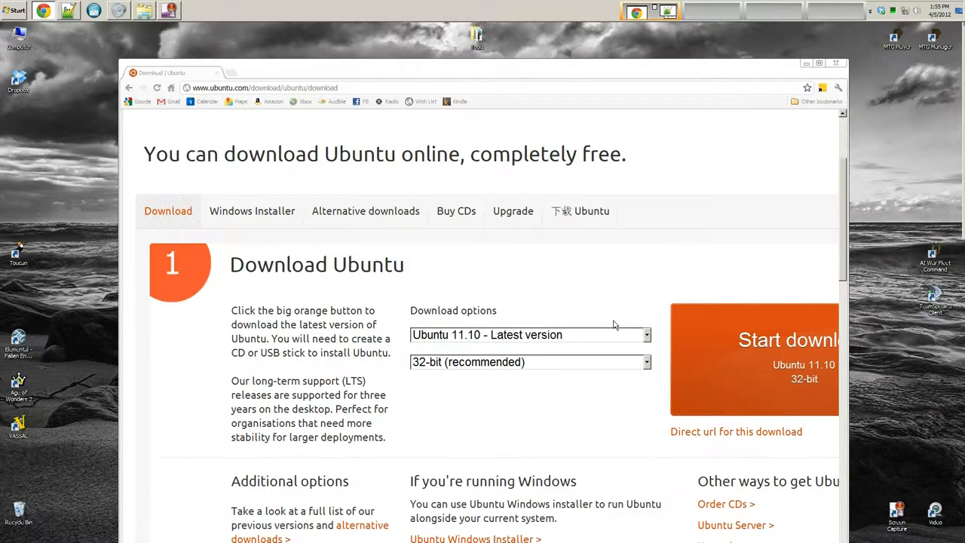
{"action": "mouse_move", "coordinate": [657, 340]}
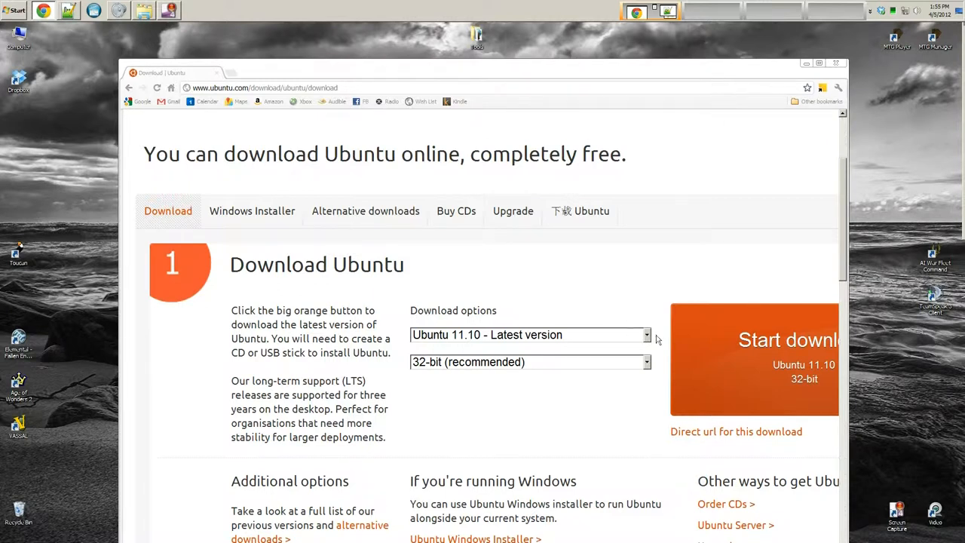
{"action": "left_click", "coordinate": [530, 334]}
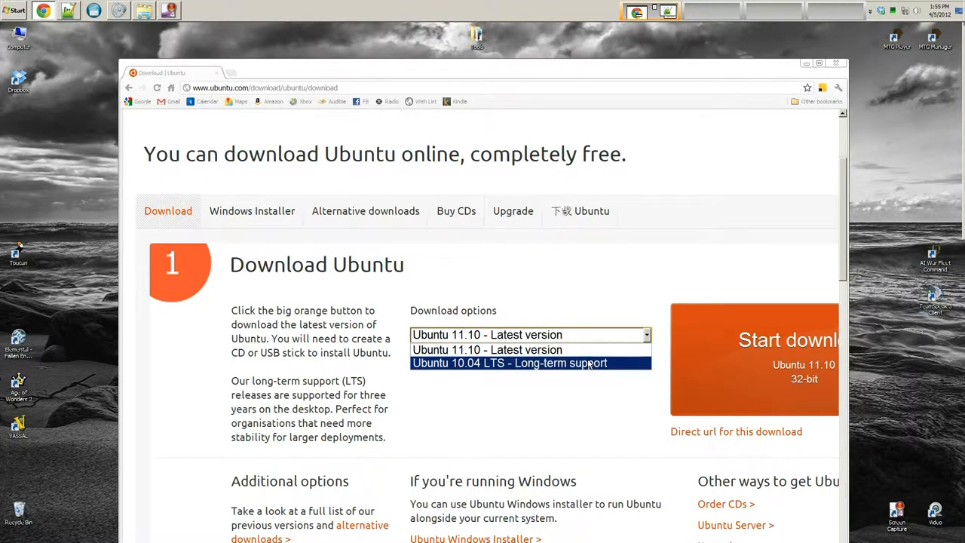
{"action": "left_click", "coordinate": [487, 349]}
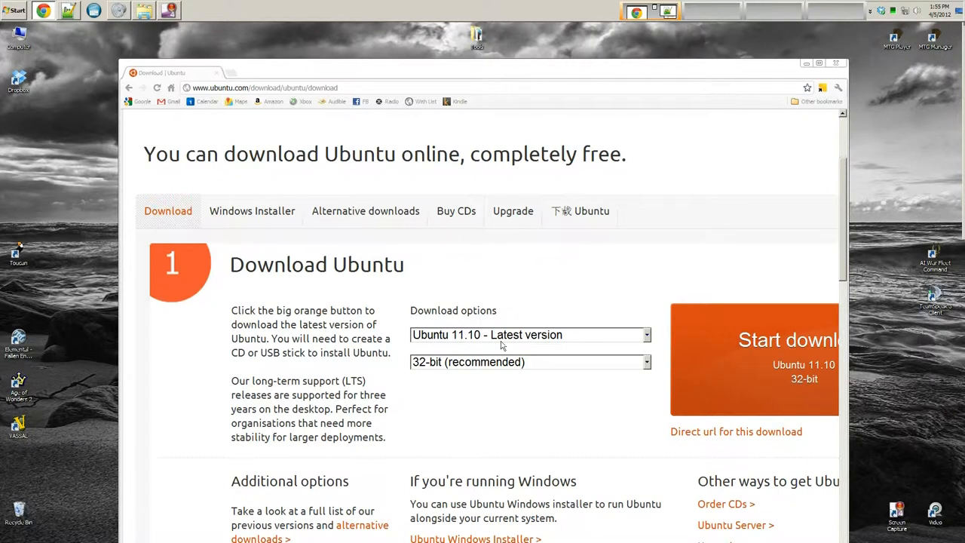
{"action": "mouse_move", "coordinate": [473, 345]}
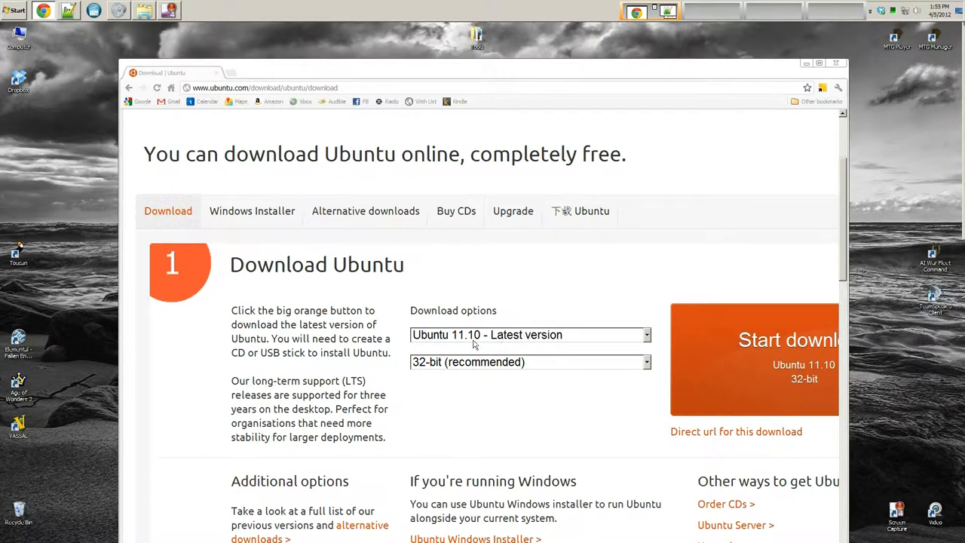
{"action": "left_click", "coordinate": [530, 362]}
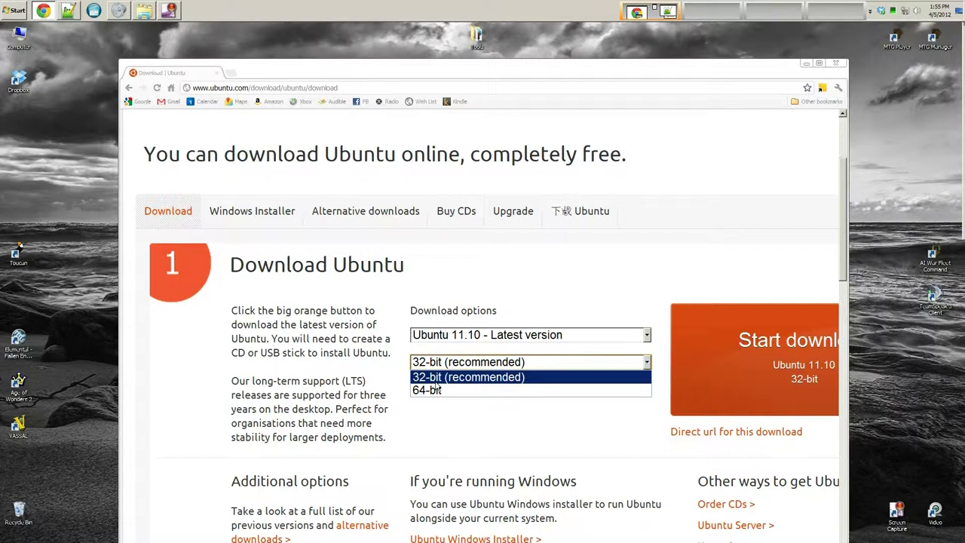
{"action": "mouse_move", "coordinate": [427, 390]}
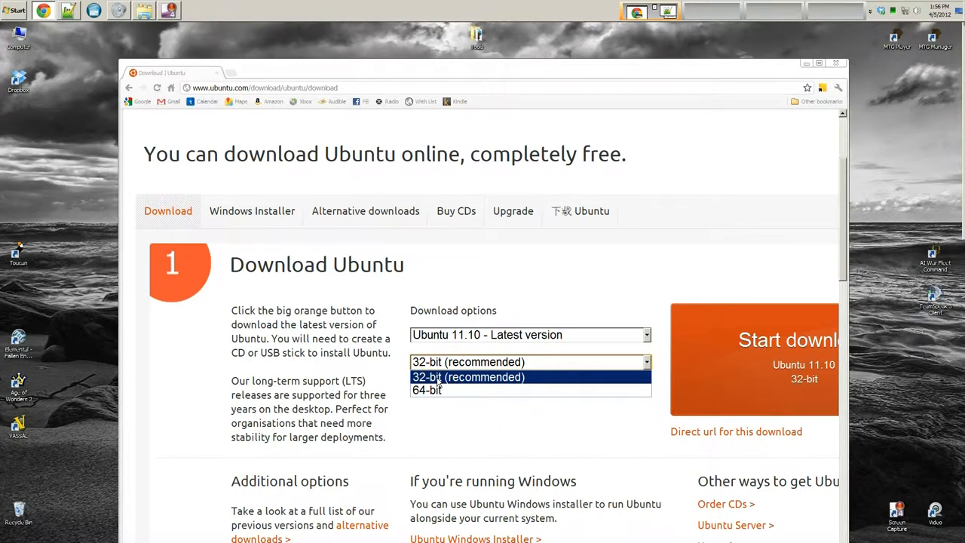
{"action": "mouse_move", "coordinate": [430, 361]}
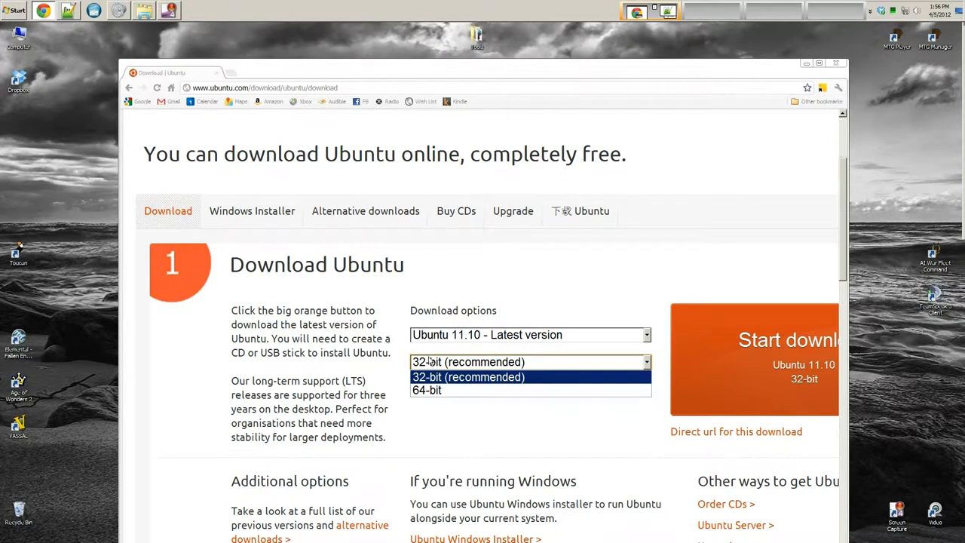
Keep 32-bit (recommended) and start the Ubuntu 11.10 download.
{"action": "left_click", "coordinate": [468, 377]}
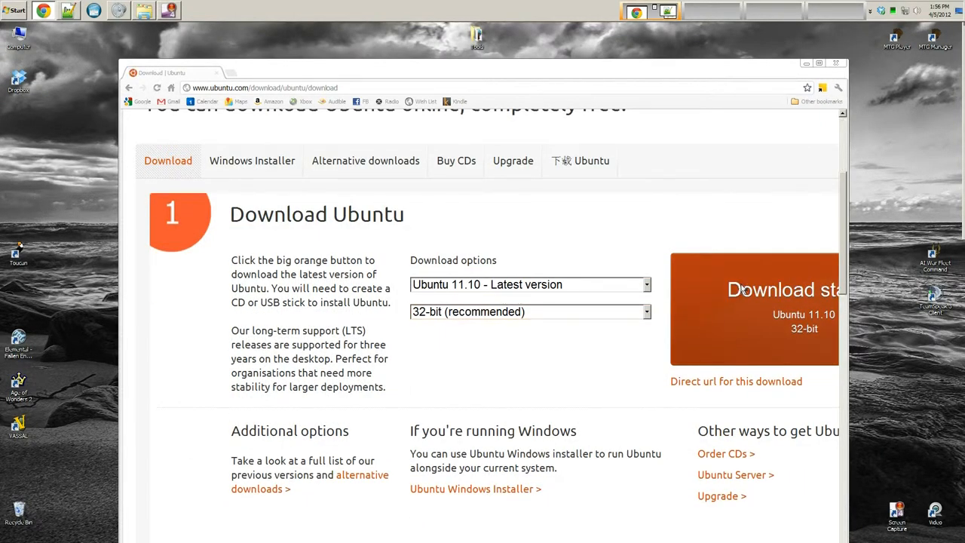
{"action": "left_click", "coordinate": [754, 309]}
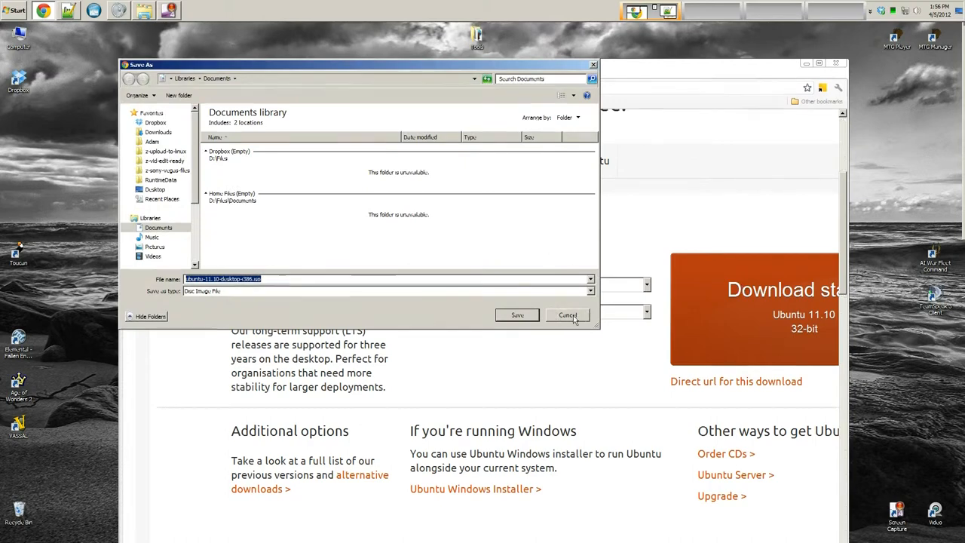
Cancel the Save As dialog for the Ubuntu ISO.
{"action": "left_click", "coordinate": [567, 316]}
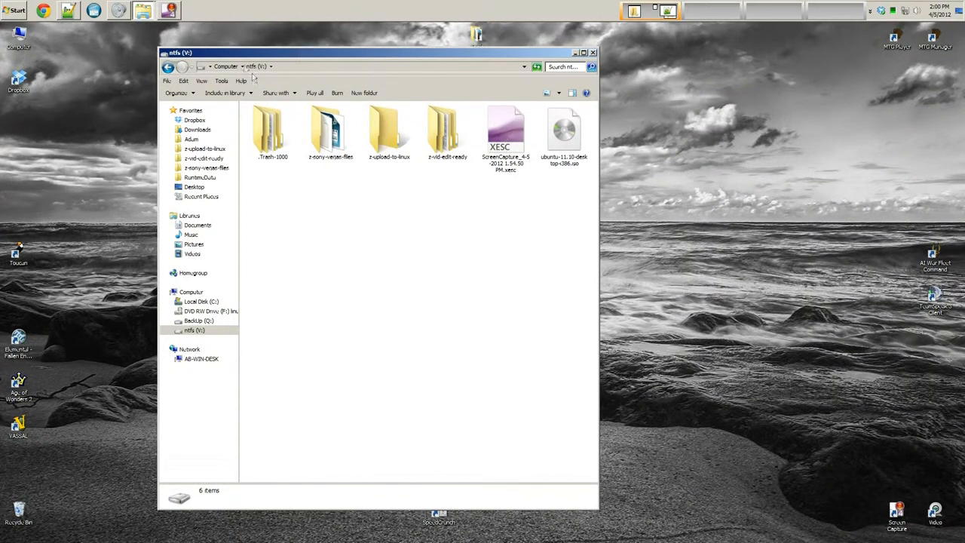
{"action": "mouse_move", "coordinate": [568, 148]}
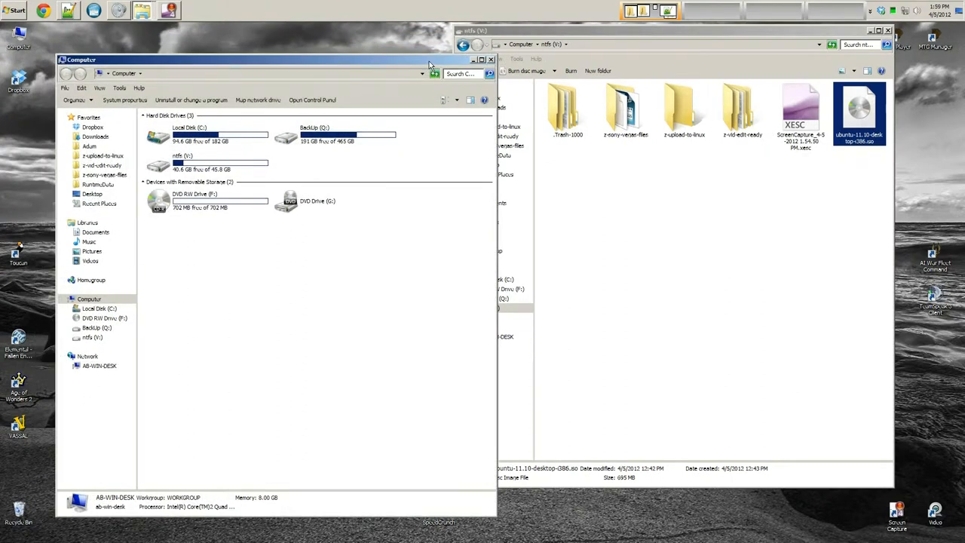
{"action": "mouse_move", "coordinate": [461, 150]}
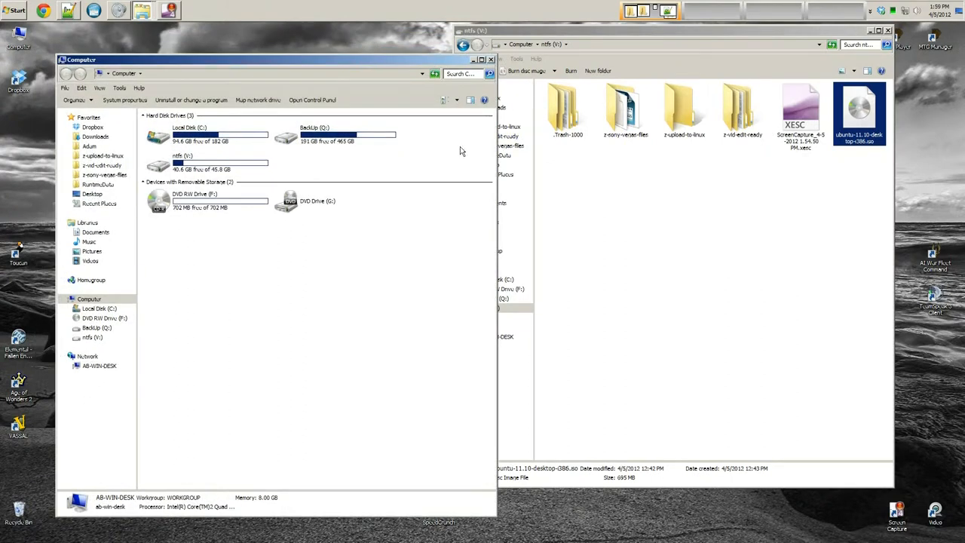
{"action": "mouse_move", "coordinate": [400, 172]}
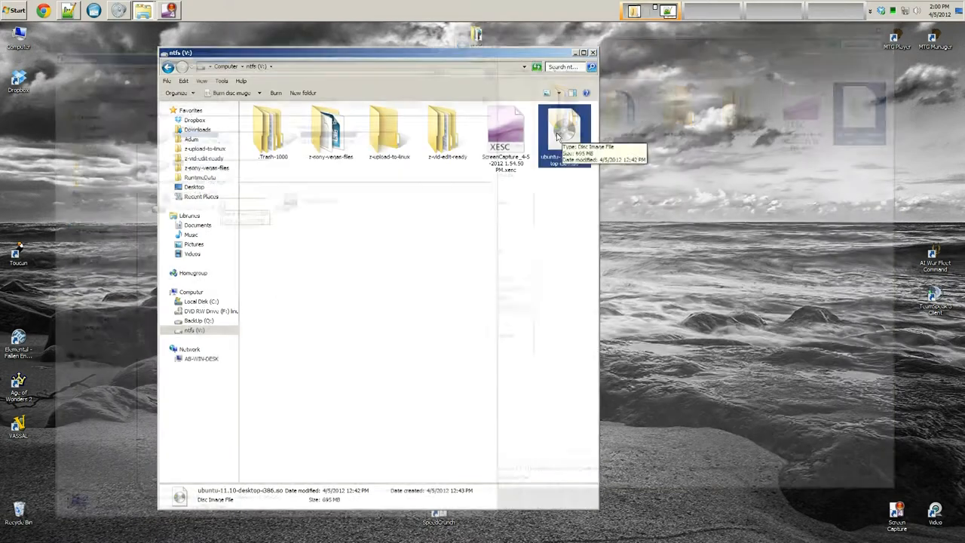
Burn ubuntu-11.10-desktop-i386.iso with Disc Image Burner, verifying the disc afterwards.
{"action": "right_click", "coordinate": [566, 132]}
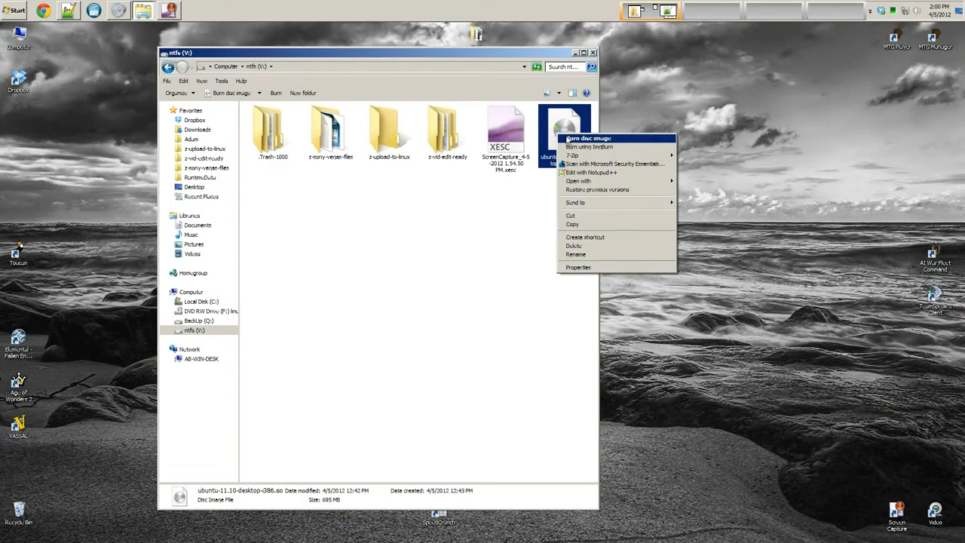
{"action": "left_click", "coordinate": [588, 138]}
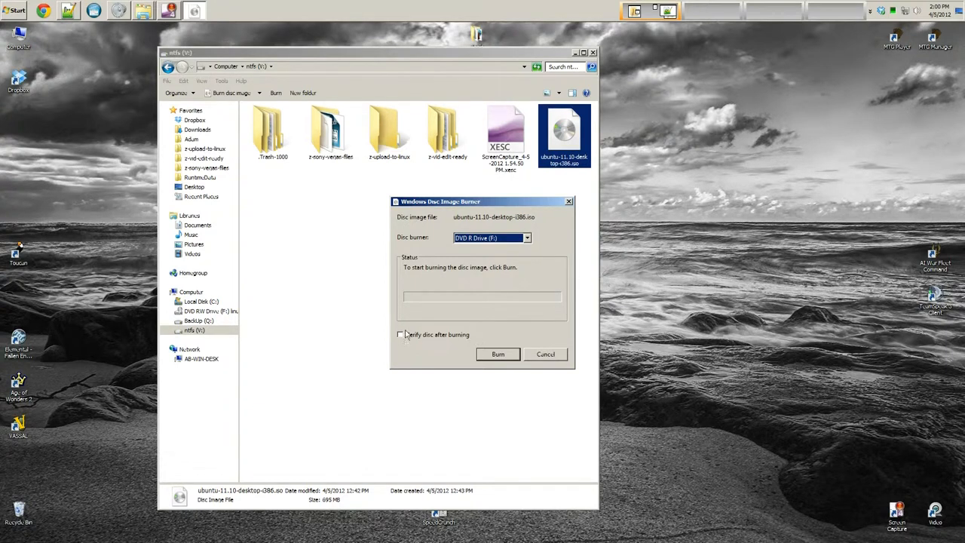
{"action": "left_click", "coordinate": [401, 335]}
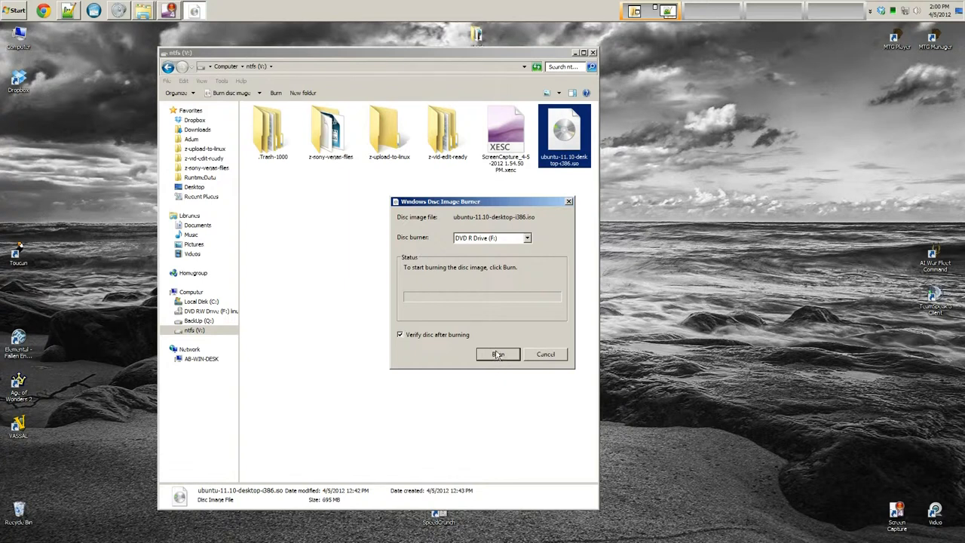
{"action": "left_click", "coordinate": [497, 354]}
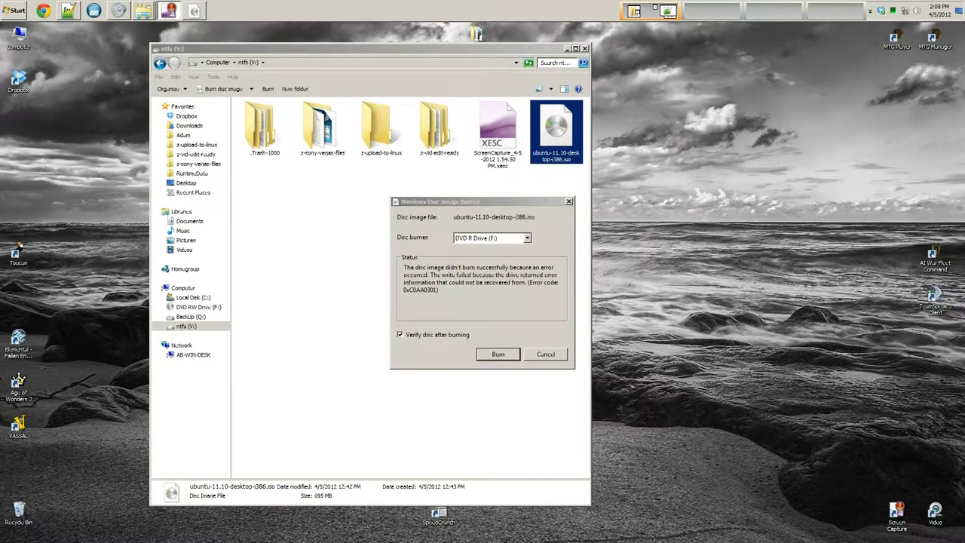